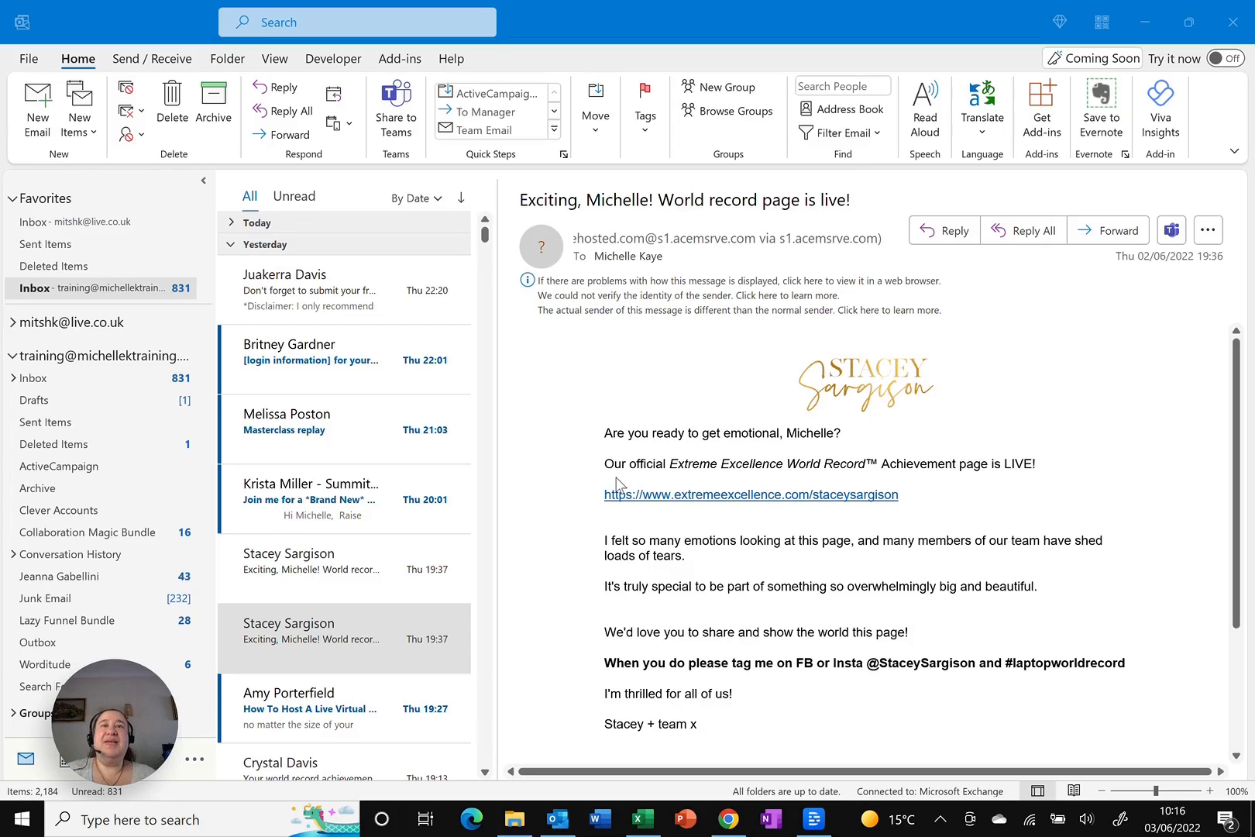
{"action": "mouse_move", "coordinate": [539, 403]}
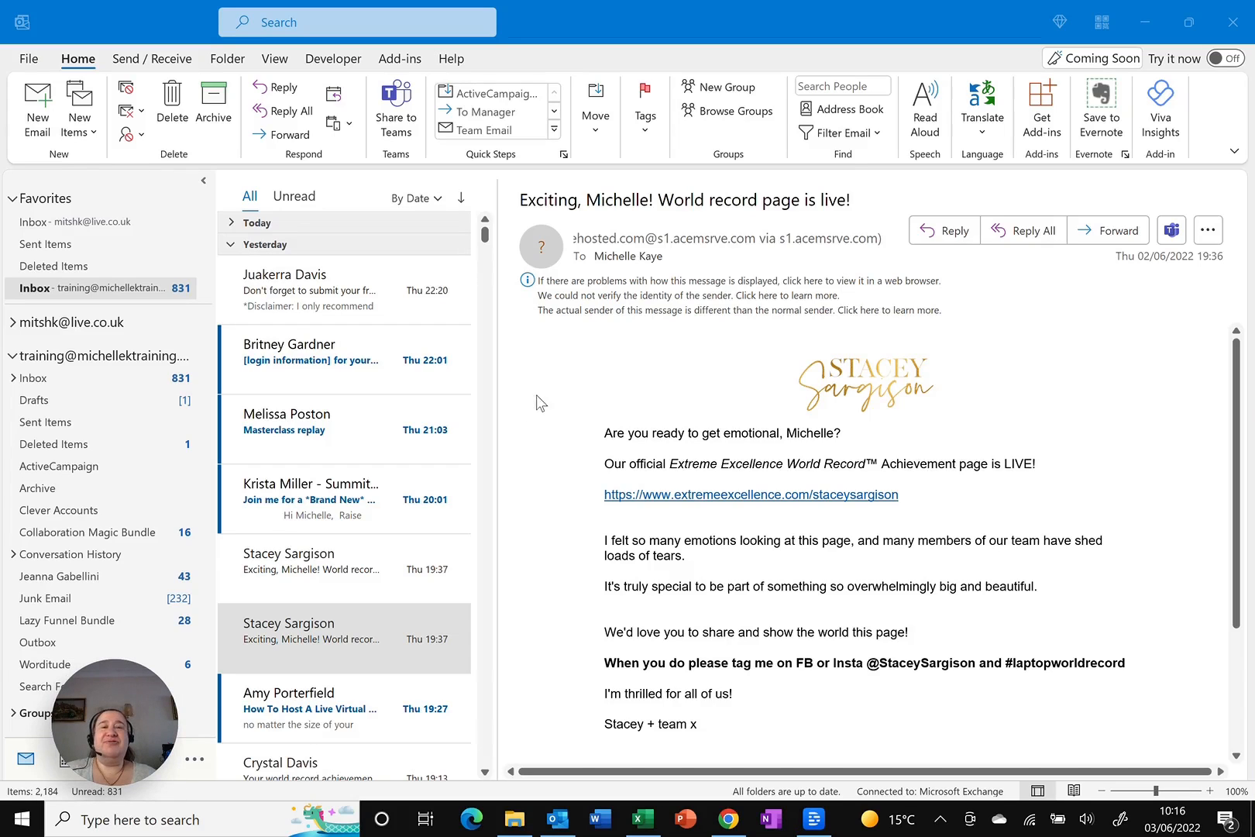
{"action": "mouse_move", "coordinate": [550, 399]}
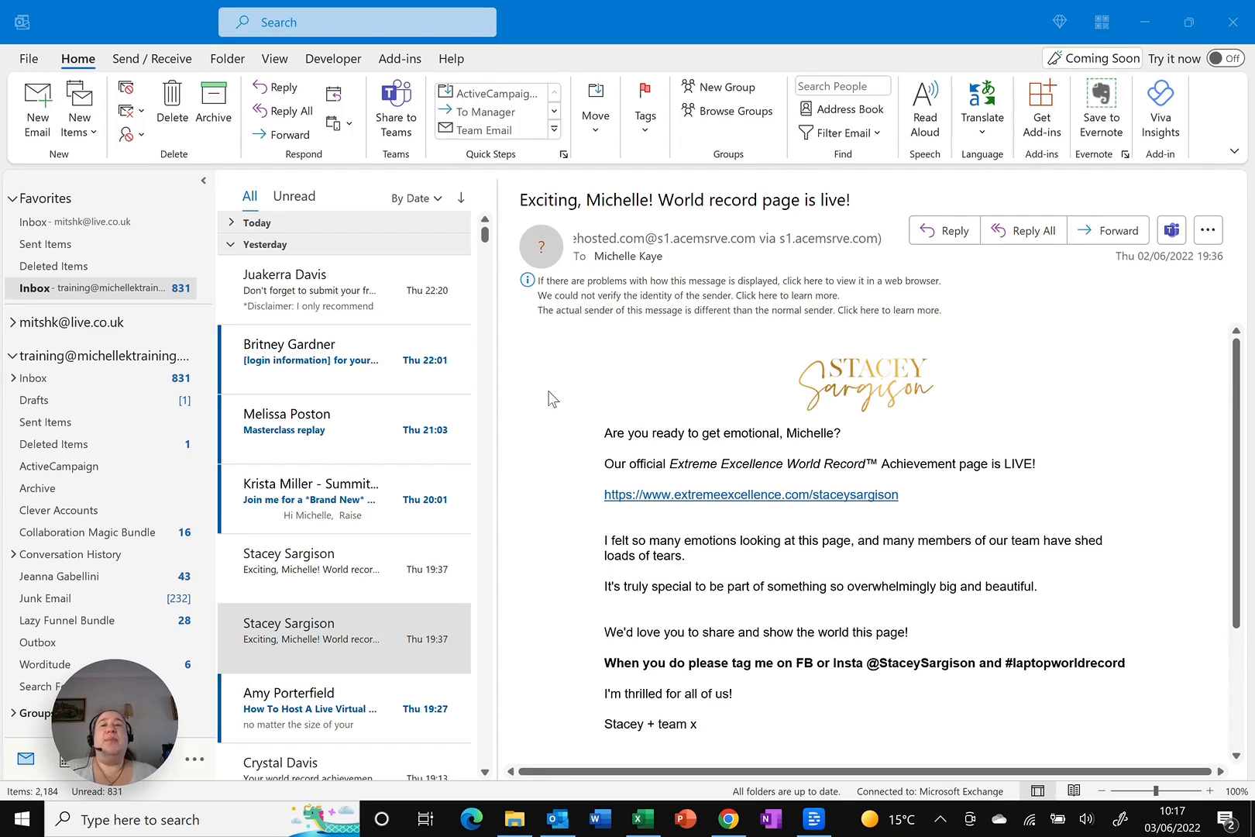
{"action": "mouse_move", "coordinate": [764, 243]}
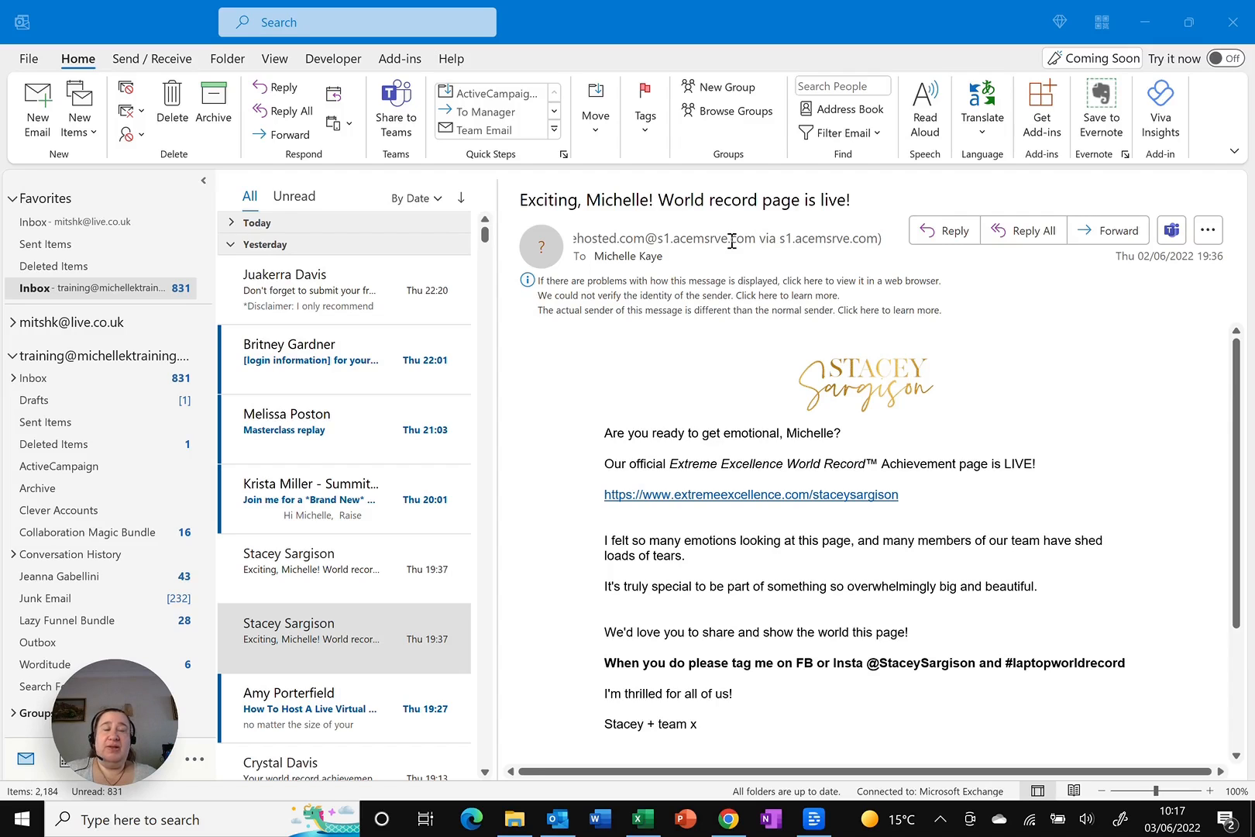
Step: Add the email's sender to Outlook Contacts from the sender's right-click menu
{"action": "right_click", "coordinate": [724, 240]}
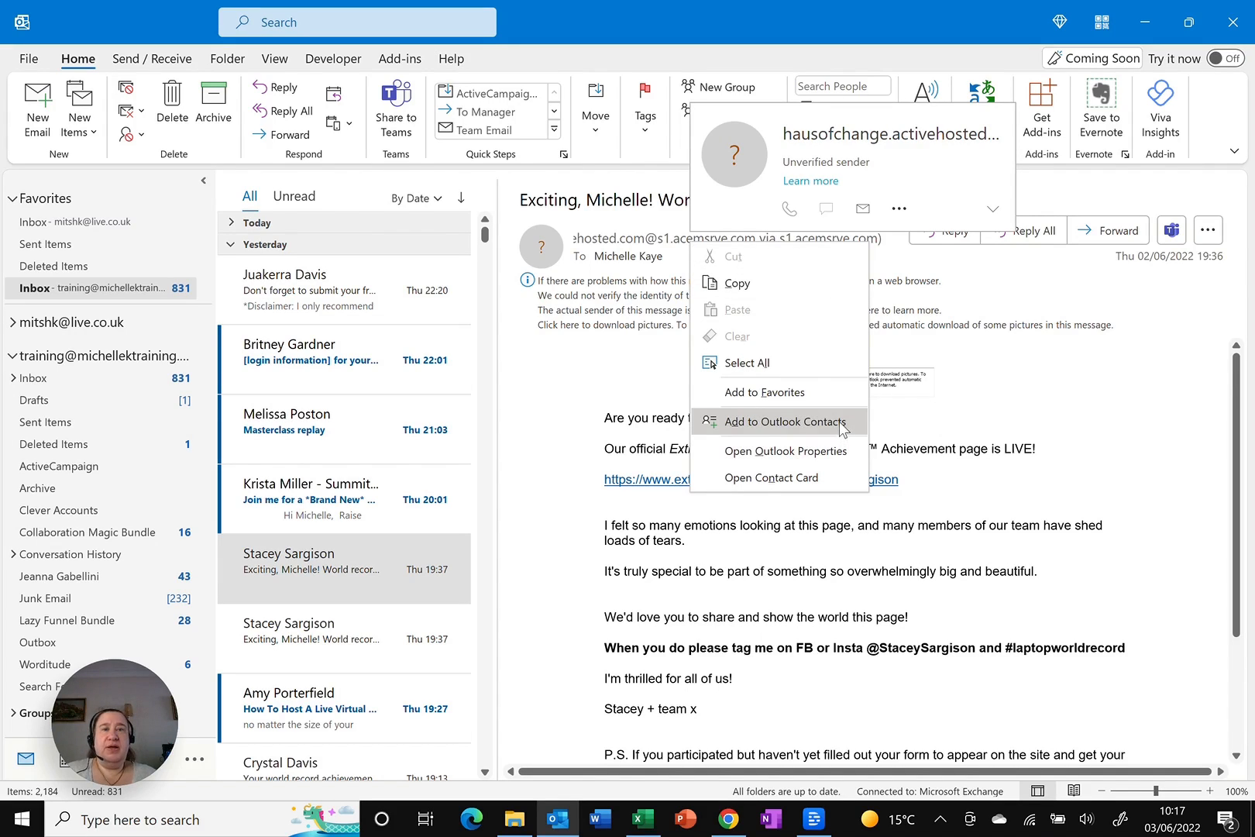
{"action": "mouse_move", "coordinate": [806, 432]}
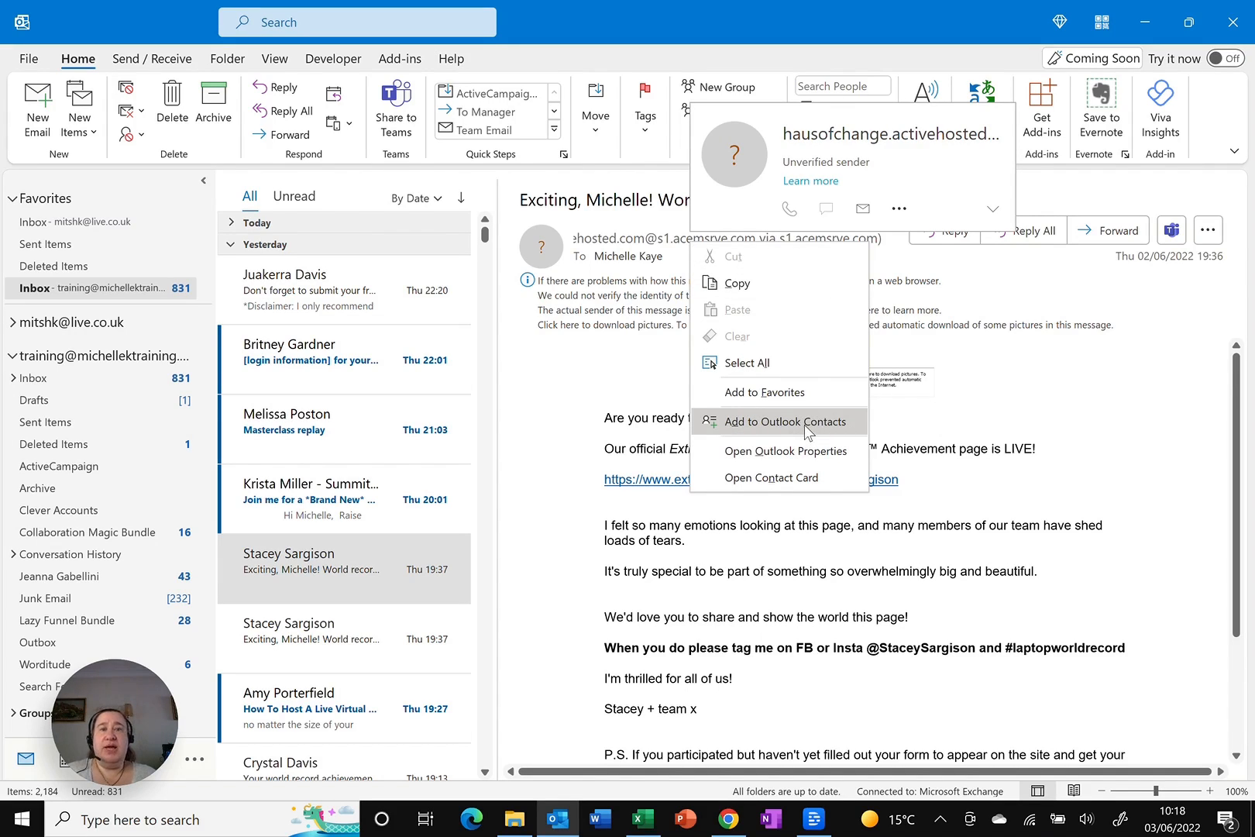
{"action": "left_click", "coordinate": [789, 421]}
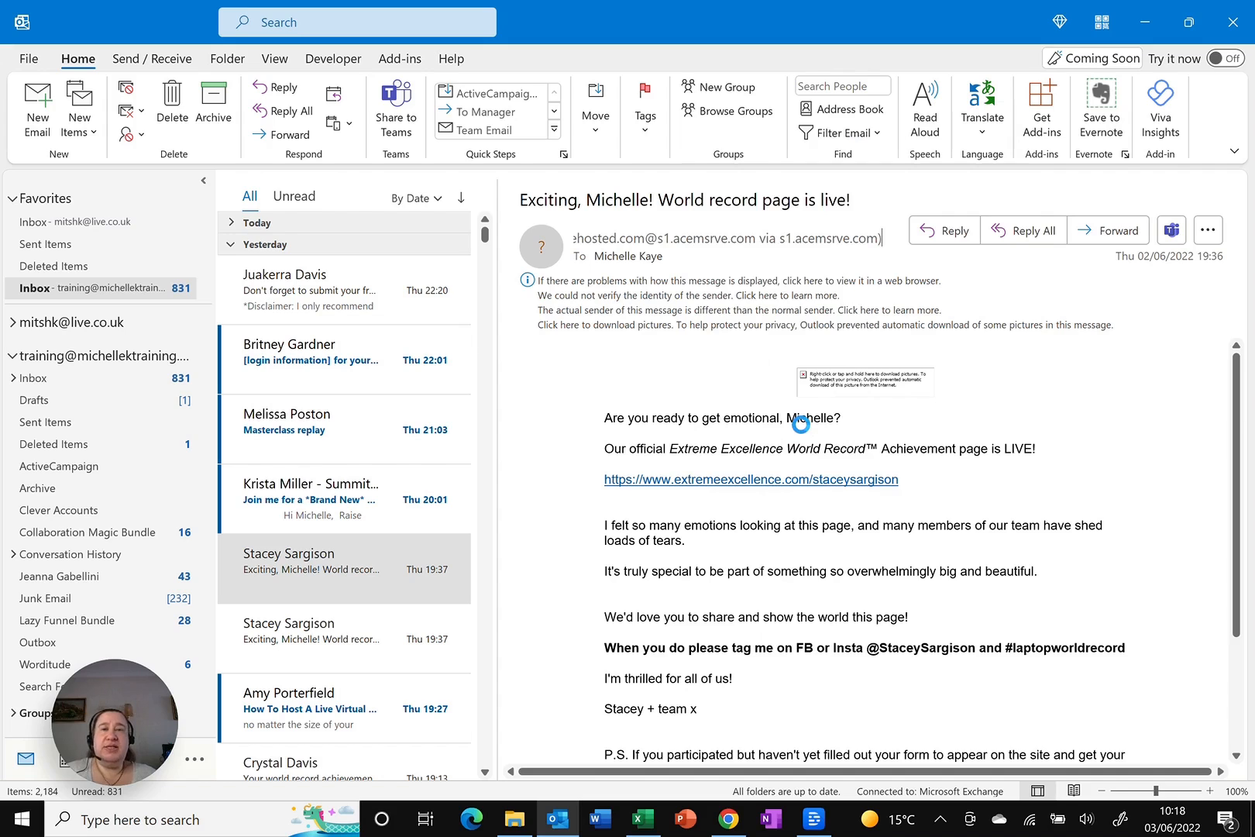
{"action": "mouse_move", "coordinate": [801, 425]}
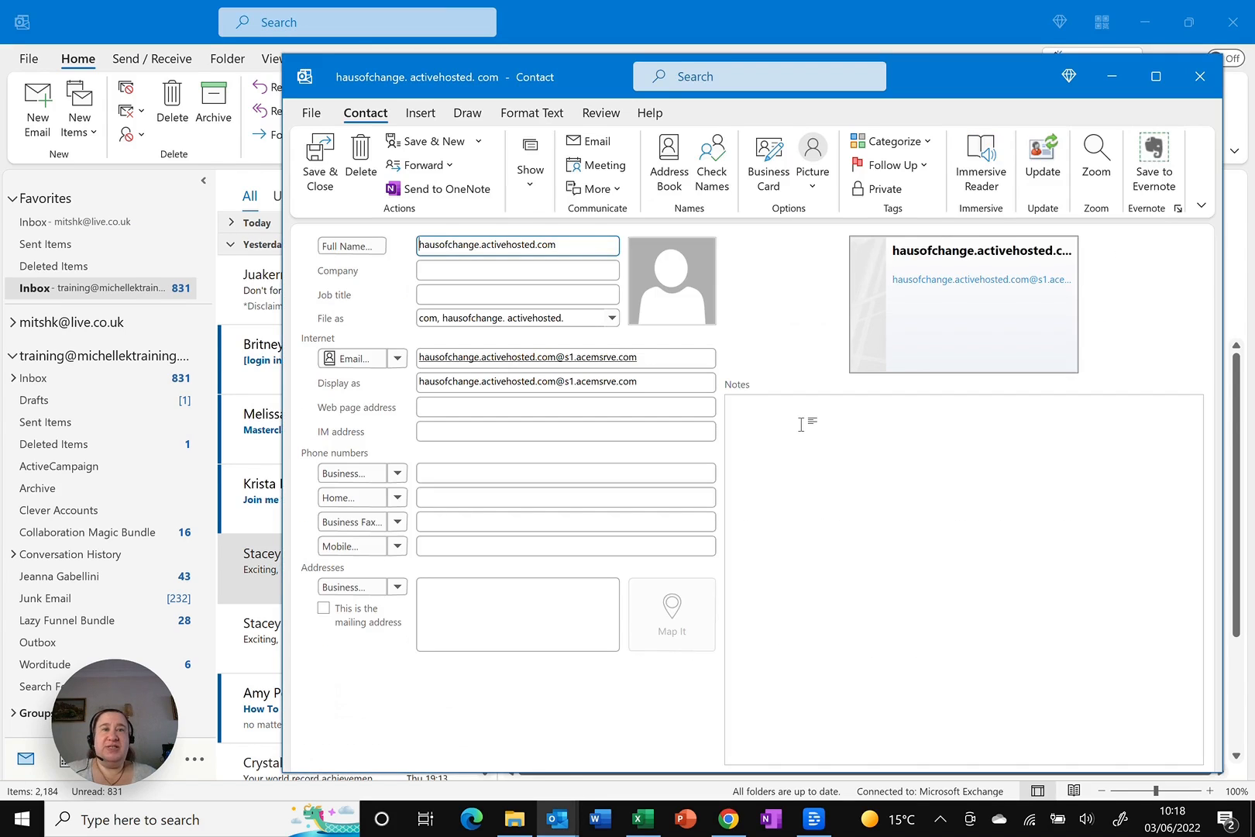
{"action": "left_click", "coordinate": [517, 269]}
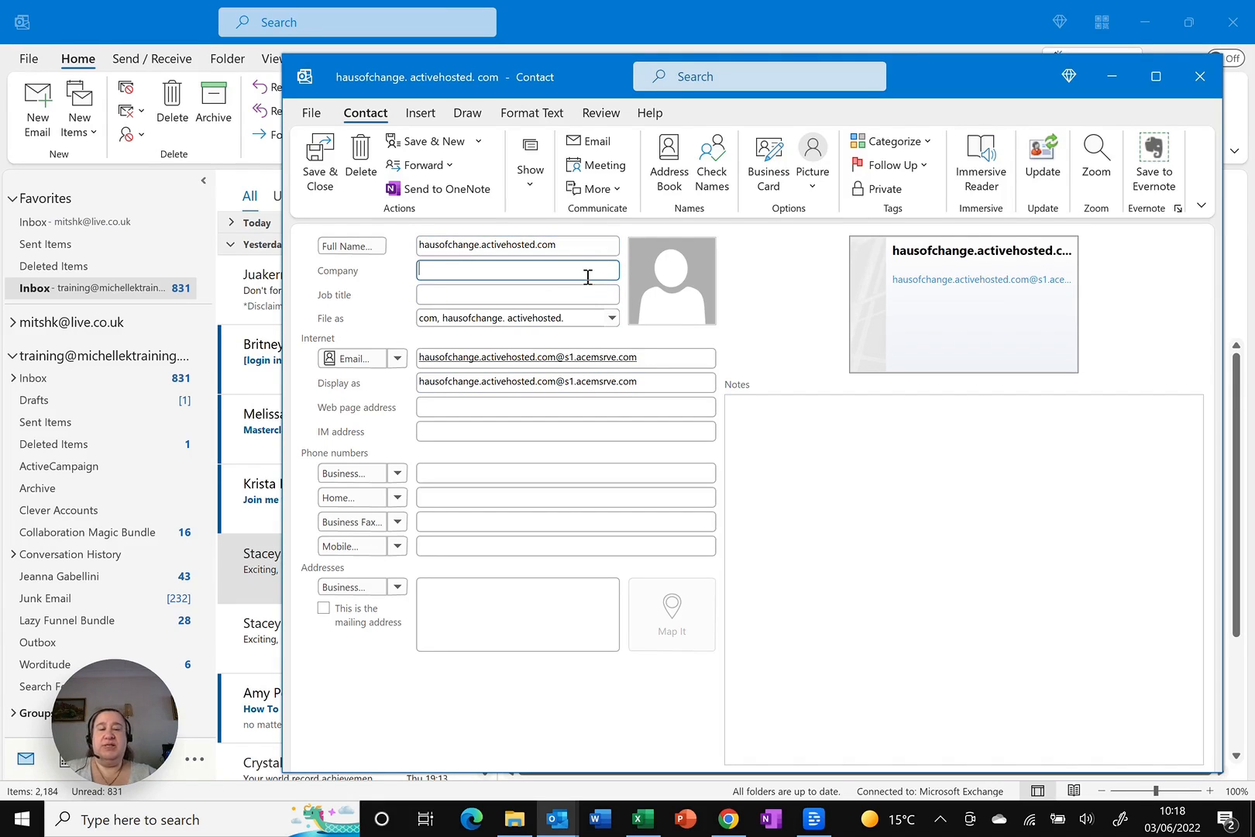
{"action": "type", "text": "Haus"}
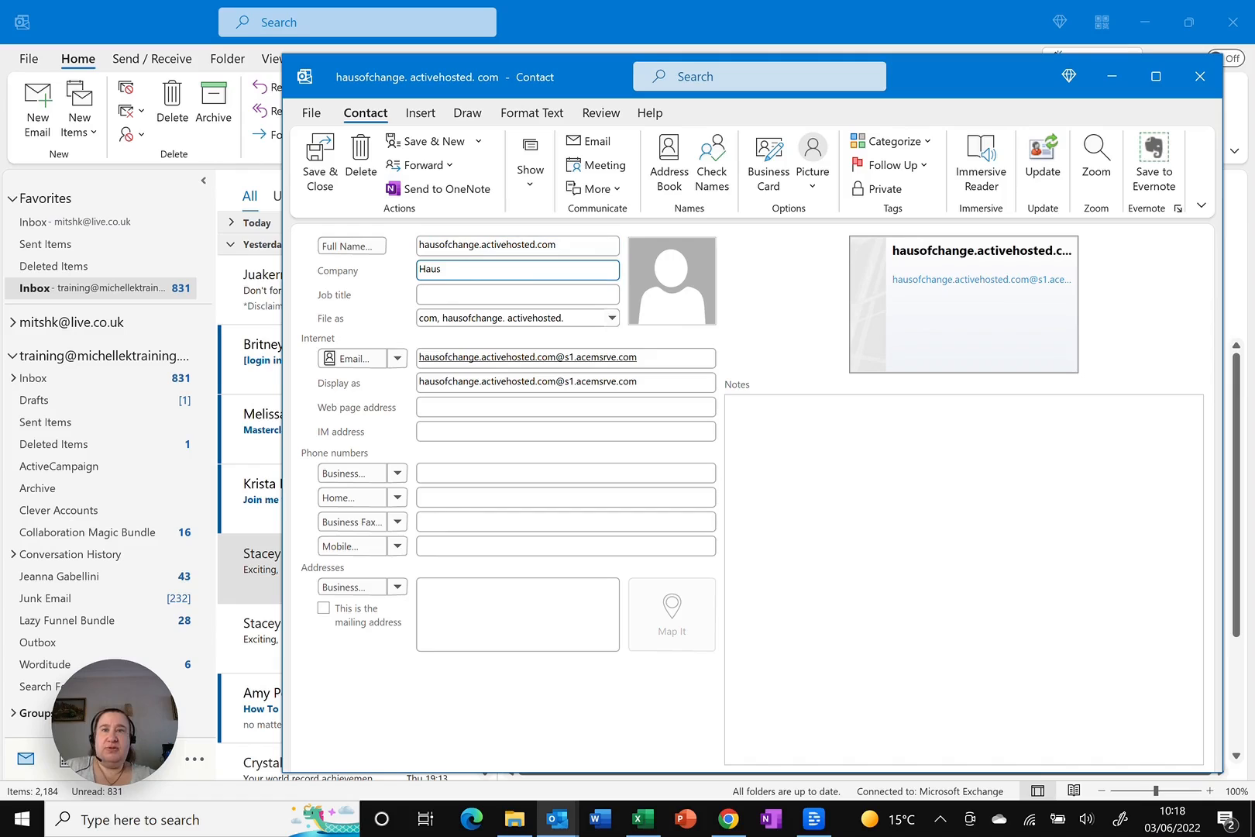
{"action": "type", "text": "of Change"}
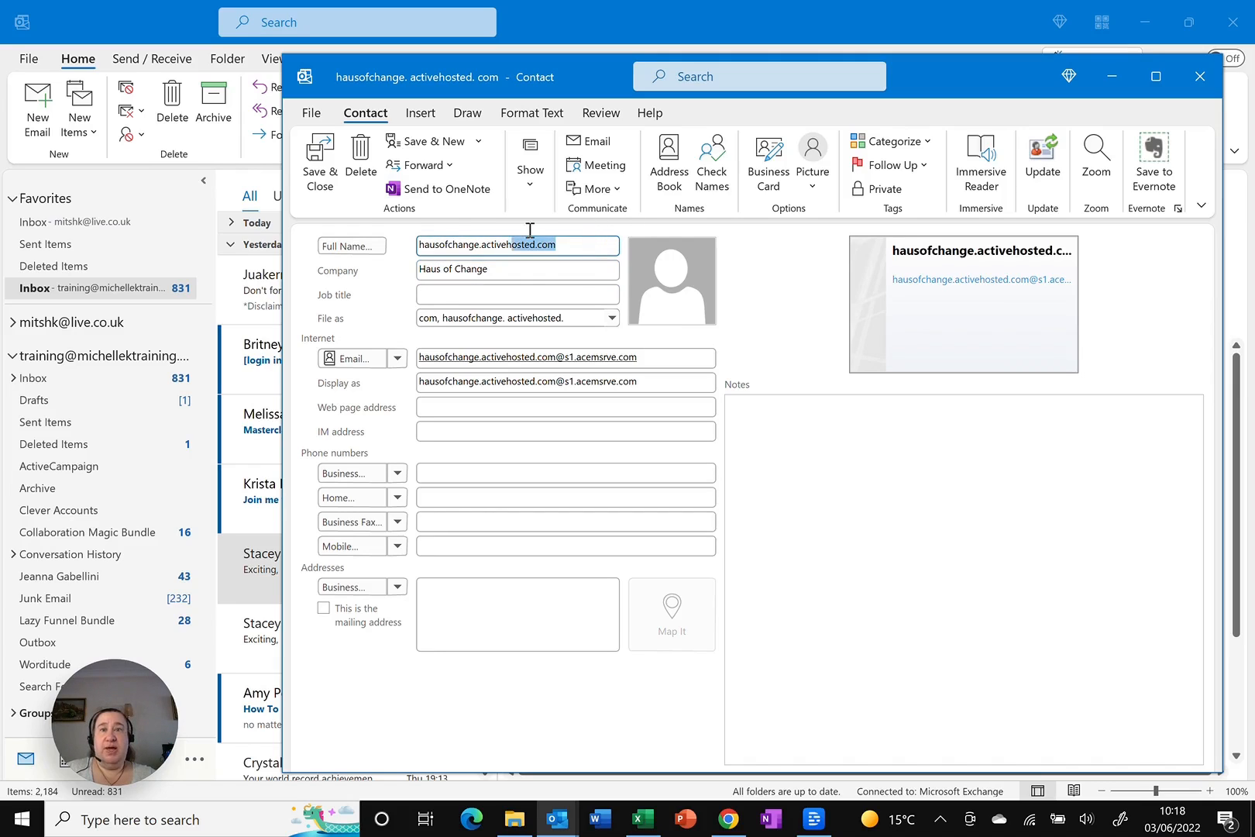
{"action": "type", "text": "Stac"}
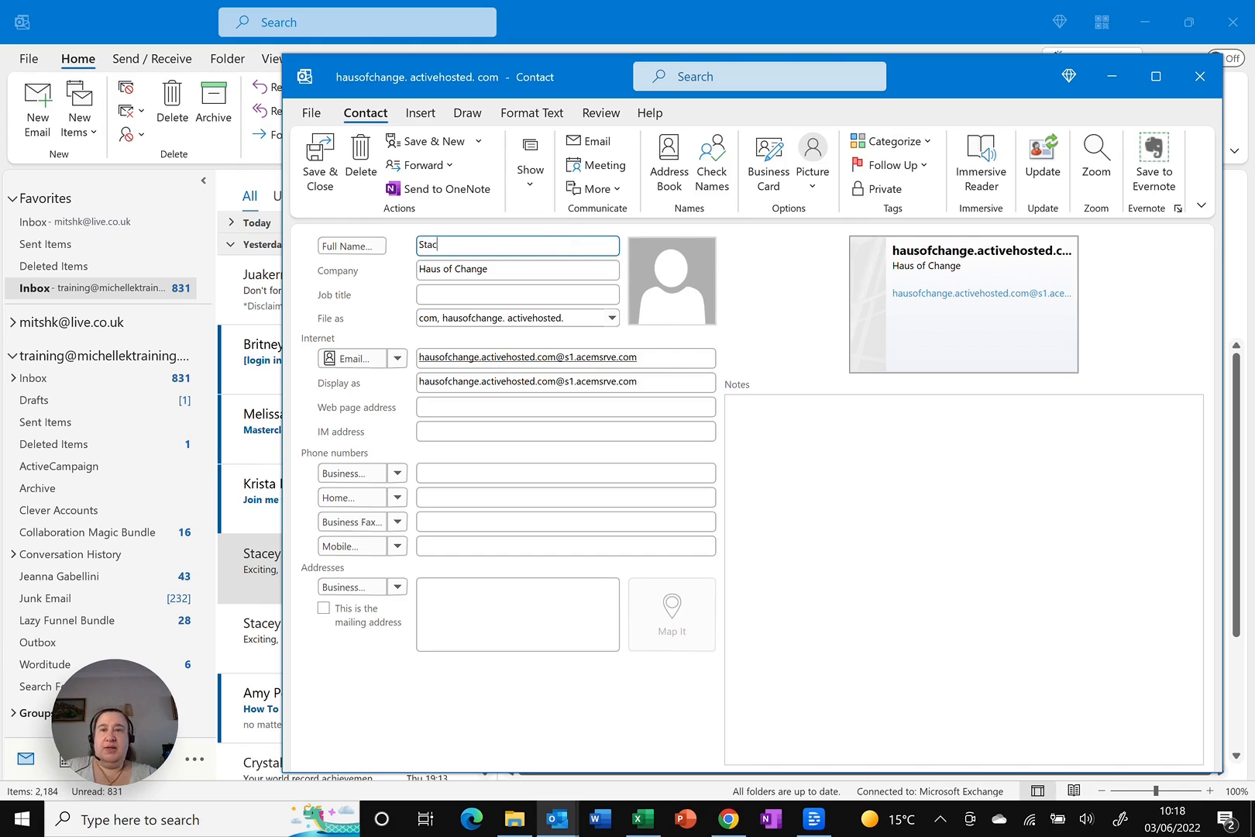
{"action": "type", "text": "ey S"}
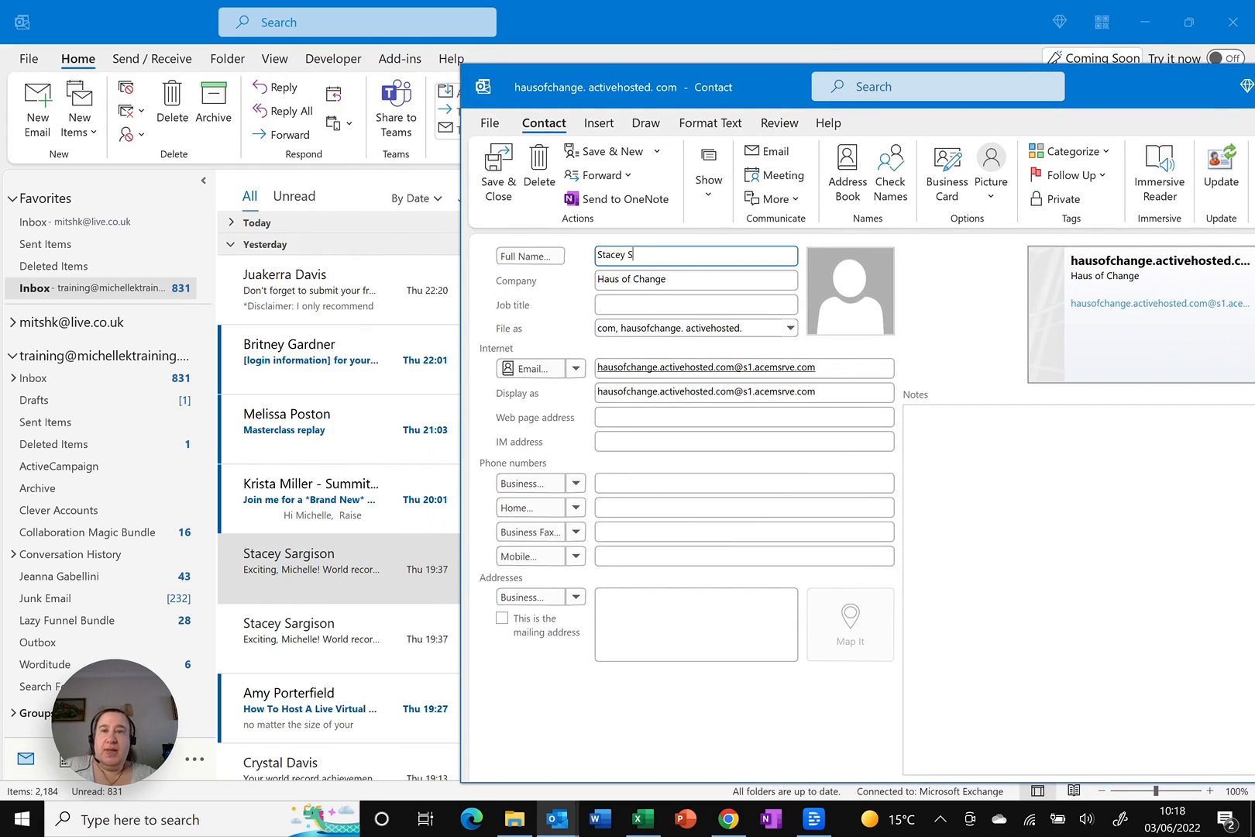
{"action": "type", "text": "argison"}
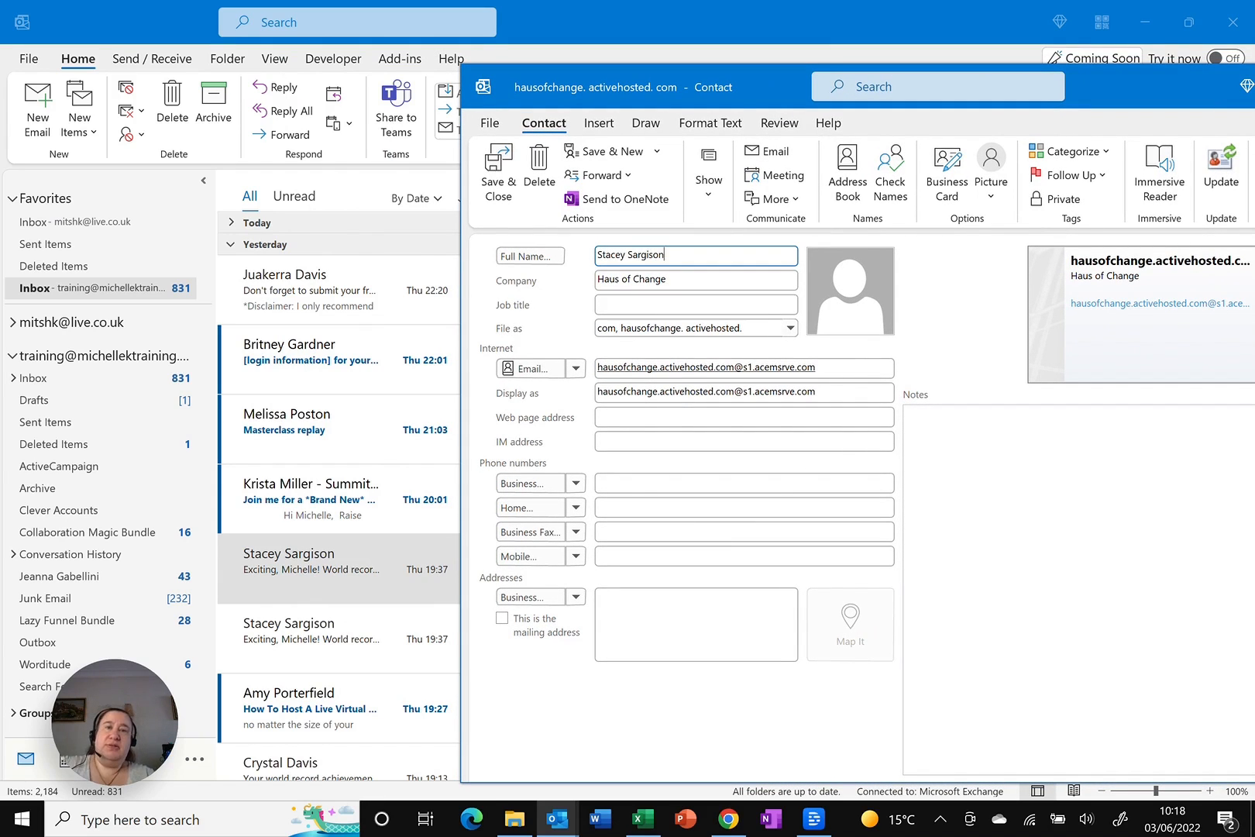